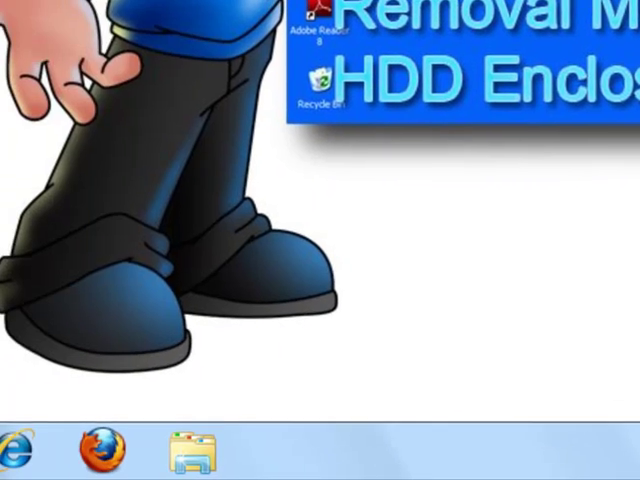
Expand the Start menu's All Programs list to show the Kaspersky, Malwarebytes and SUPERAntiSpyware folders.
left_click(38, 449)
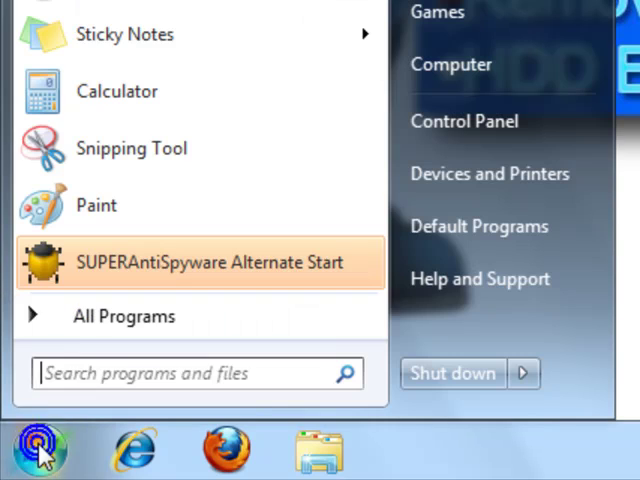
left_click(123, 315)
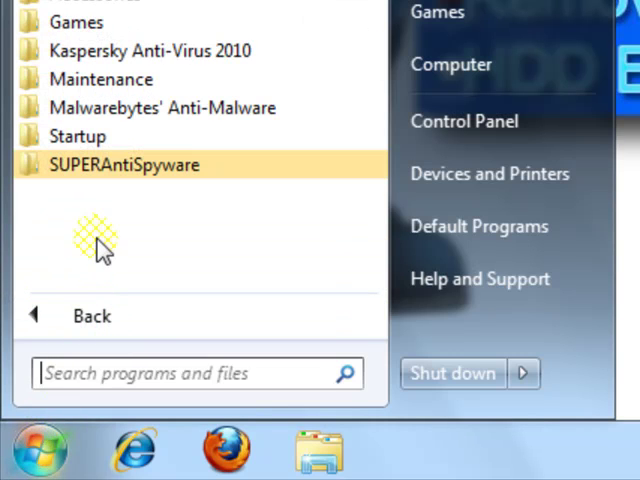
mouse_move(80, 50)
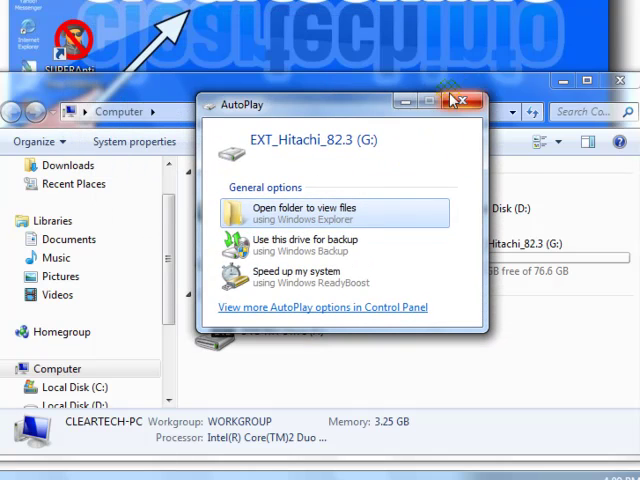
Close the AutoPlay prompt for EXT_Hitachi_82.3 (G:), leaving the Computer drive list visible.
left_click(477, 100)
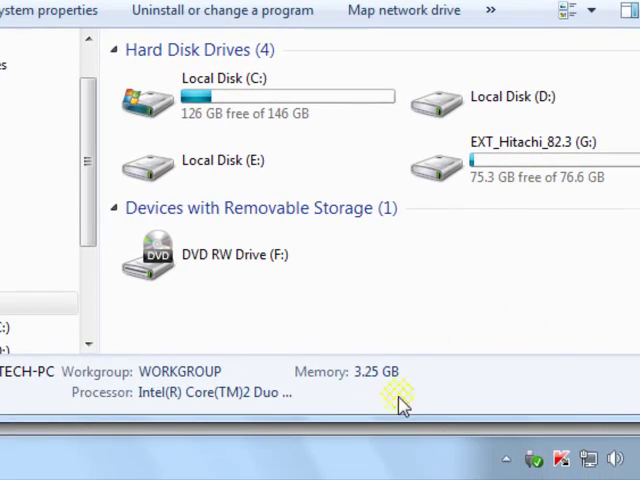
mouse_move(481, 293)
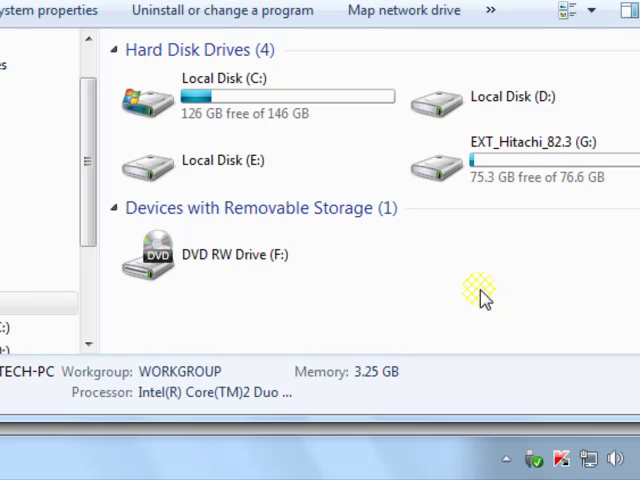
mouse_move(515, 305)
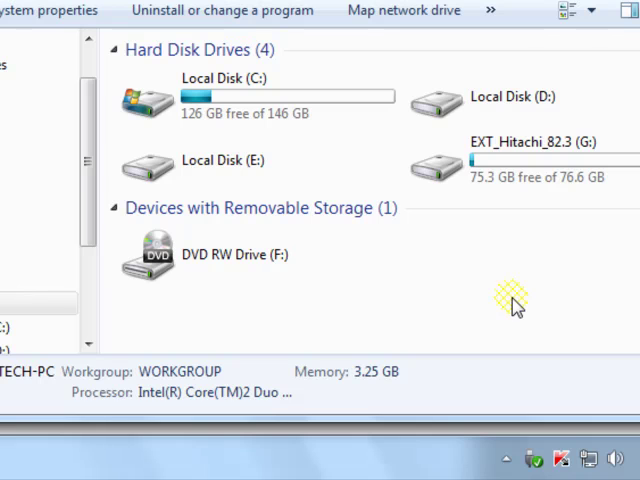
mouse_move(500, 170)
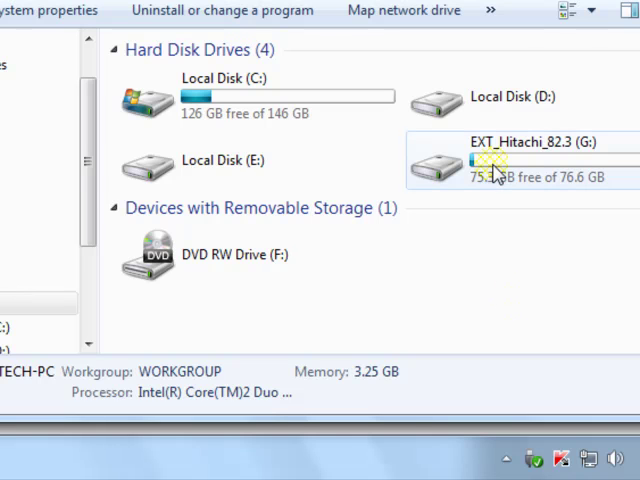
mouse_move(462, 275)
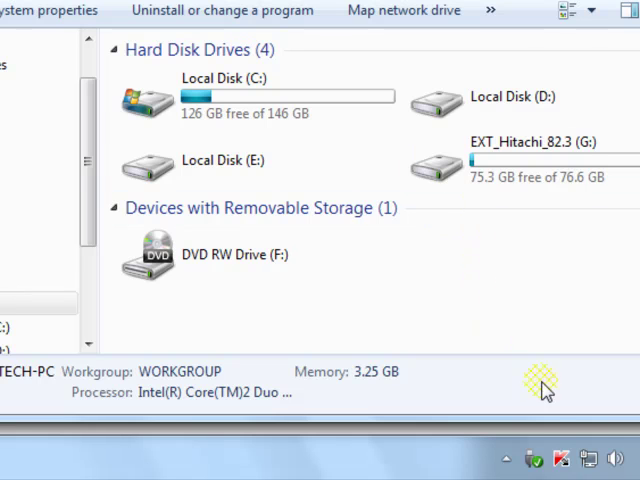
mouse_move(562, 458)
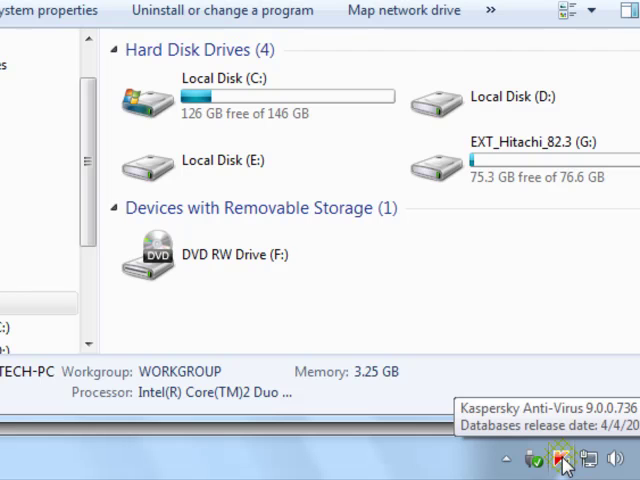
mouse_move(480, 262)
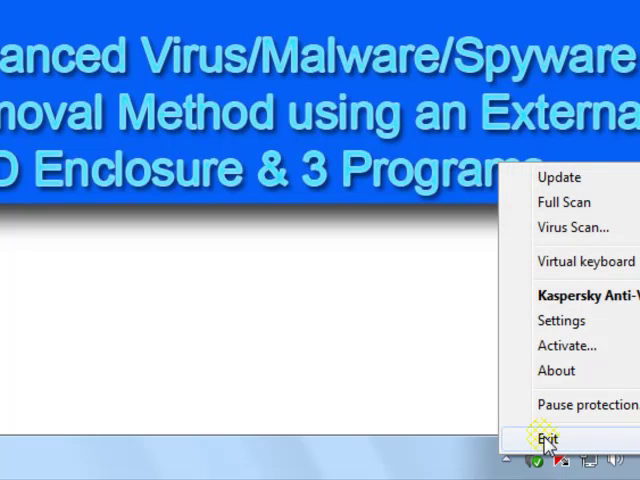
Quit Kaspersky, check Malwarebytes' database update info, and return to the Scanner with full scan selected.
left_click(549, 440)
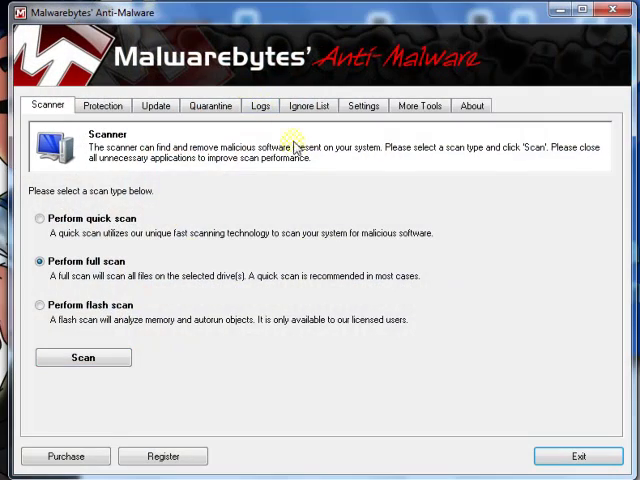
left_click(155, 105)
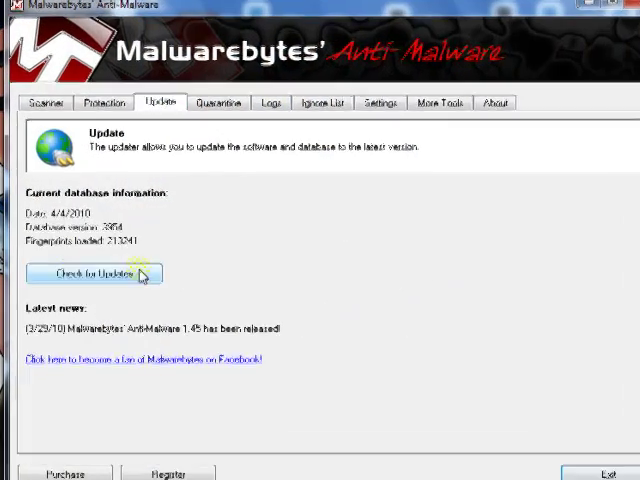
left_click(45, 102)
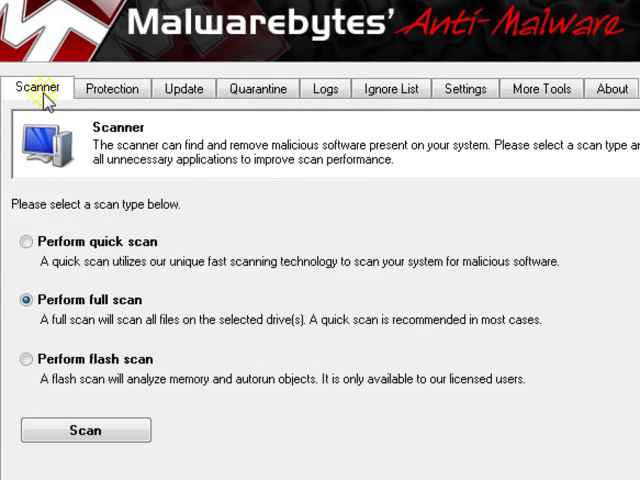
mouse_move(65, 305)
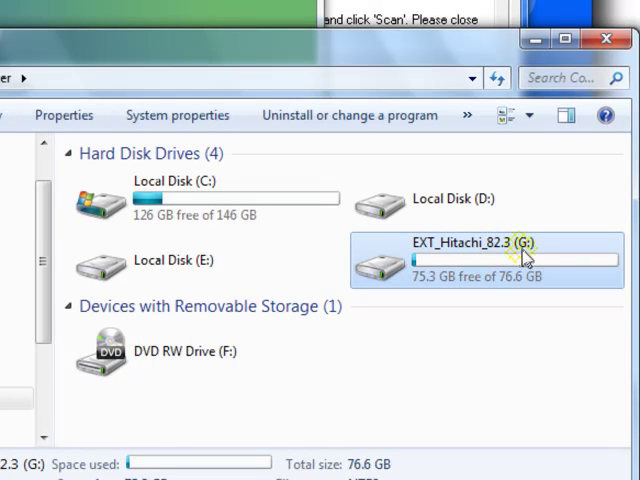
mouse_move(525, 255)
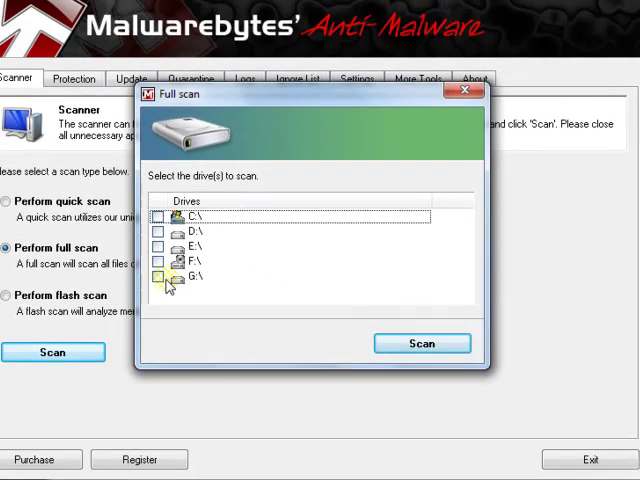
Run a Malwarebytes full scan of G:\, pause and abort it, and acknowledge the no-threats result.
left_click(157, 277)
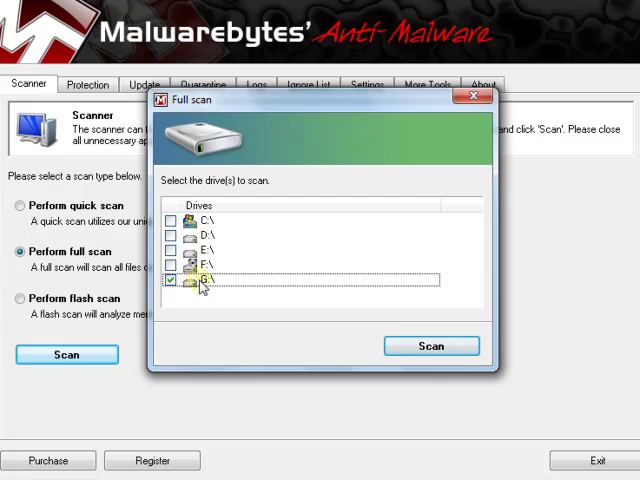
left_click(431, 345)
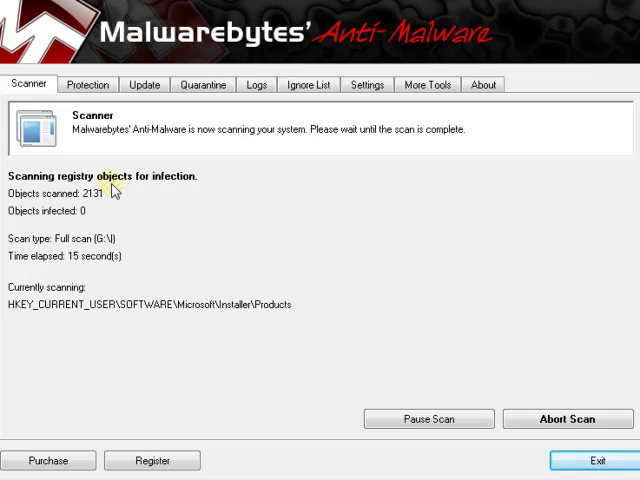
left_click(427, 418)
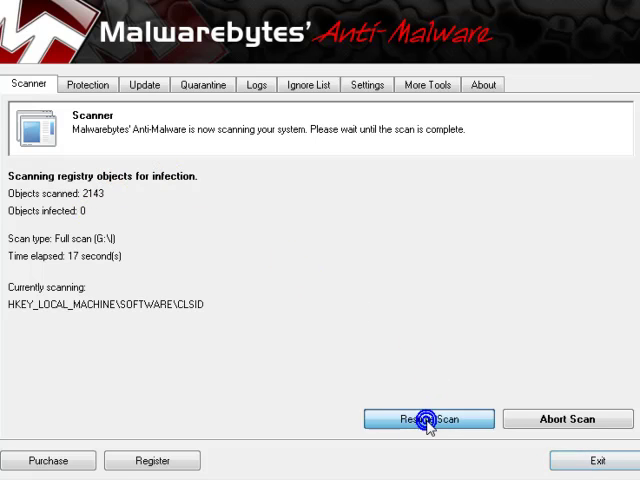
left_click(427, 419)
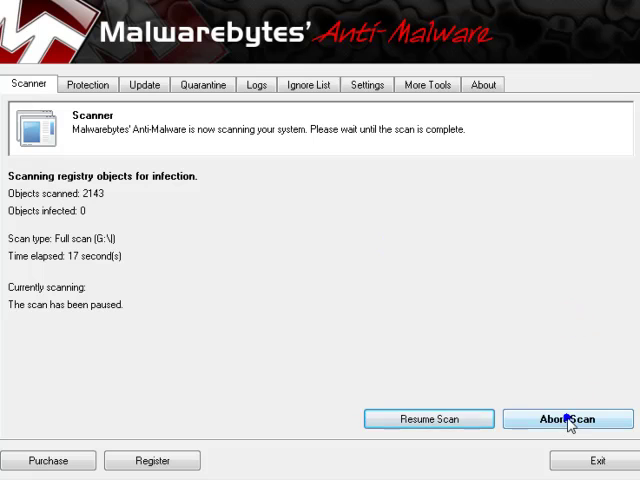
left_click(567, 418)
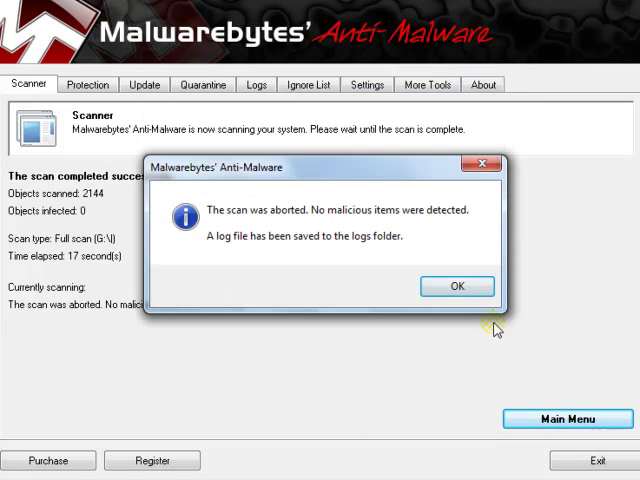
left_click(456, 286)
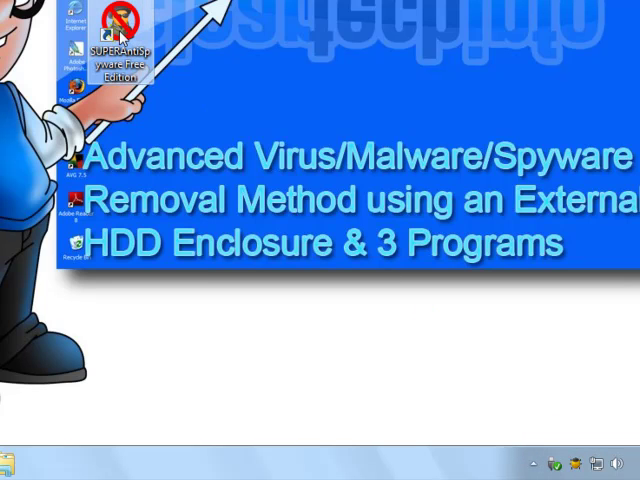
Launch SUPERAntiSpyware and set the scanner to drive G: only, with C: unchecked.
double_click(114, 40)
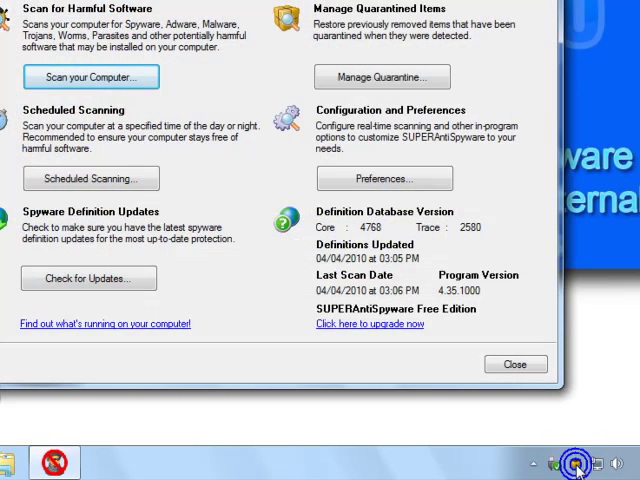
mouse_move(88, 278)
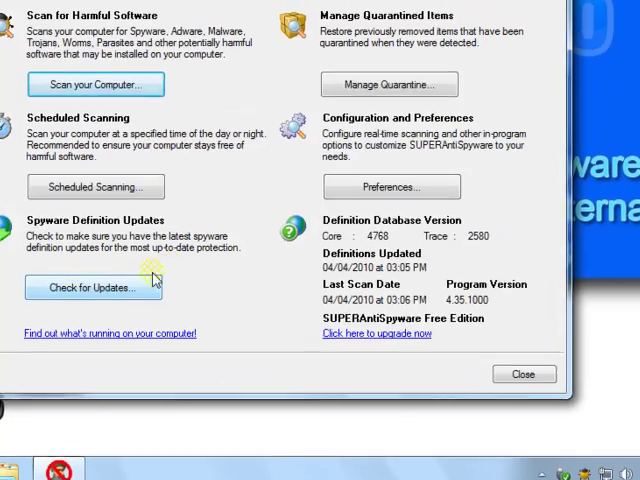
left_click(96, 84)
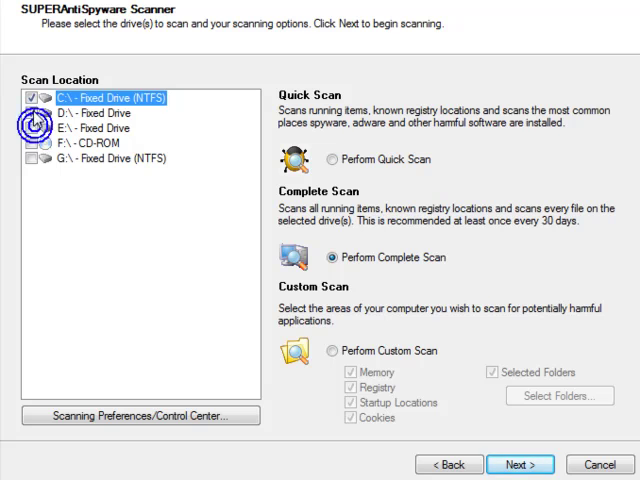
left_click(31, 97)
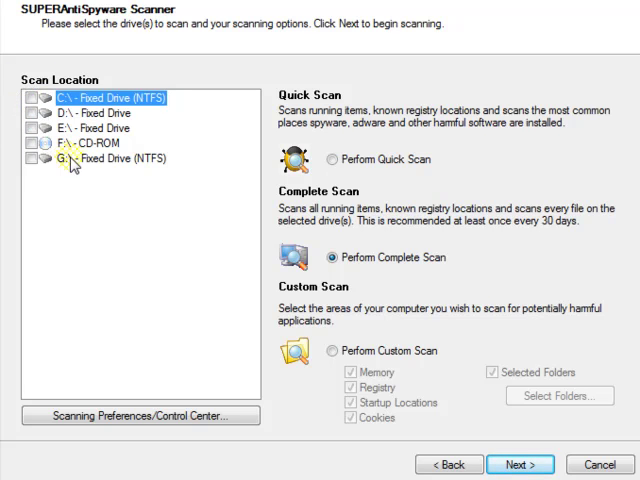
left_click(110, 158)
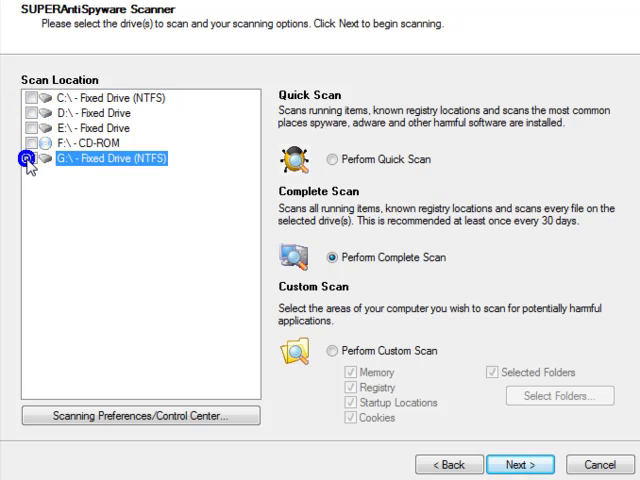
left_click(30, 158)
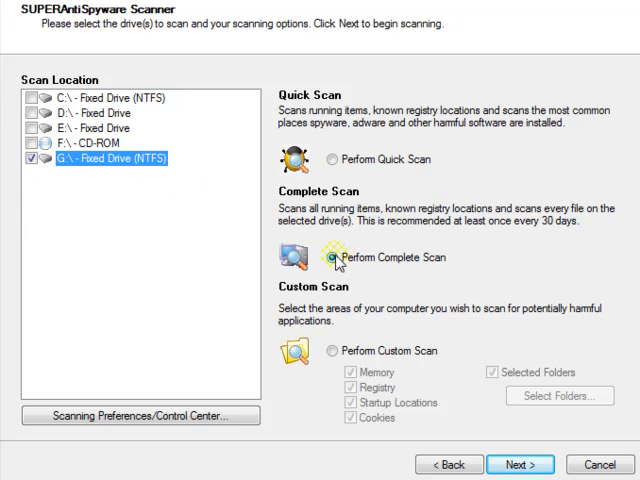
Start the complete scan of G:, cancel and confirm aborting it, then close SUPERAntiSpyware.
left_click(332, 257)
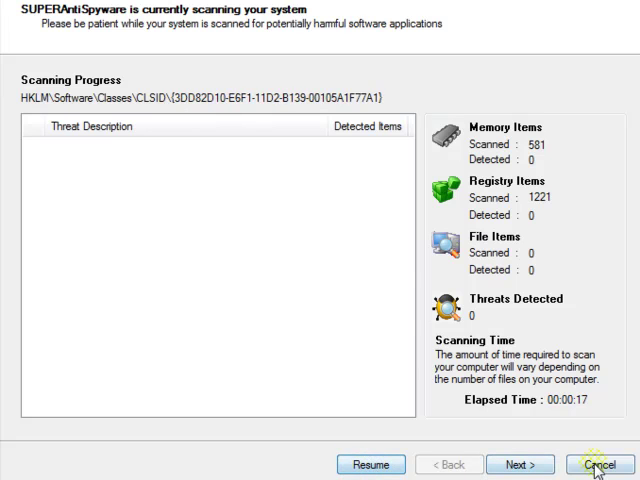
left_click(598, 464)
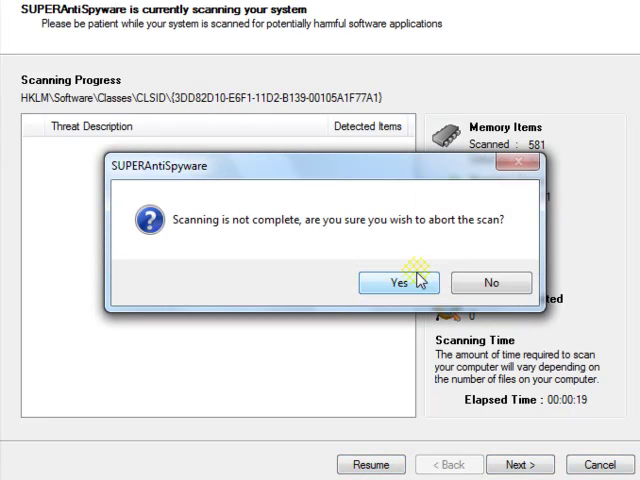
left_click(399, 282)
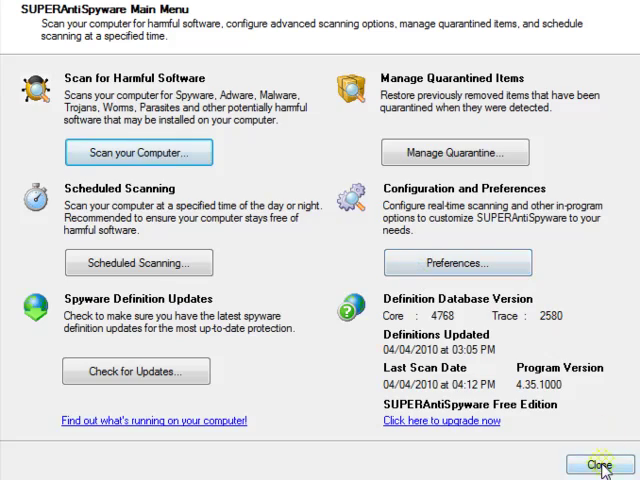
left_click(597, 464)
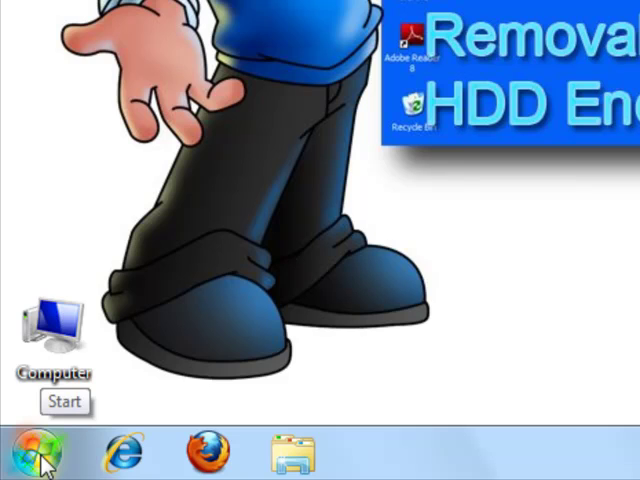
Launch Kaspersky Anti-Virus 2010 from the Start menu and view My Protection Status.
left_click(40, 455)
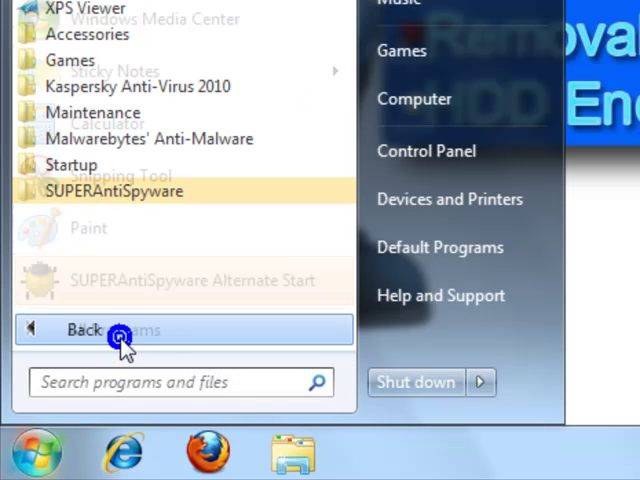
left_click(135, 86)
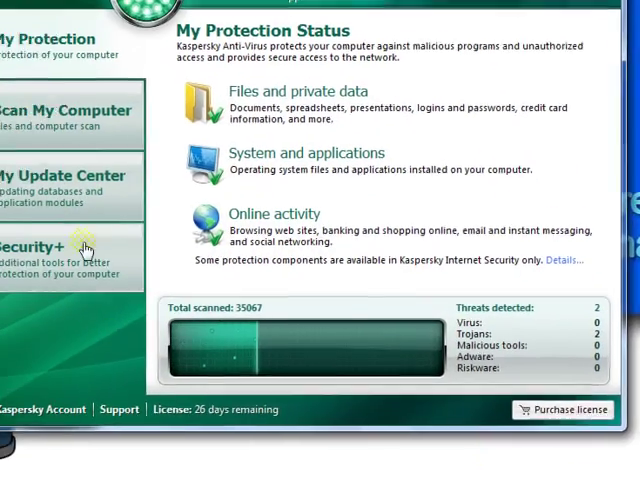
left_click(75, 185)
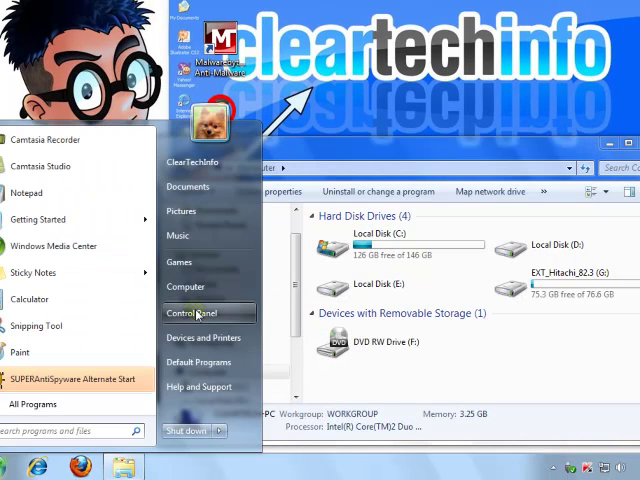
mouse_move(497, 345)
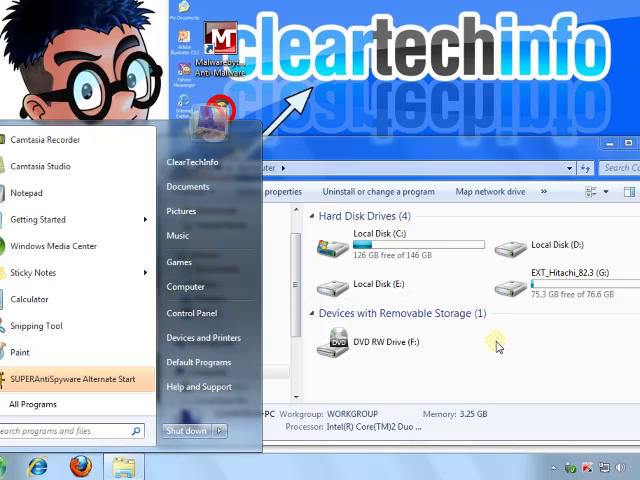
mouse_move(185, 287)
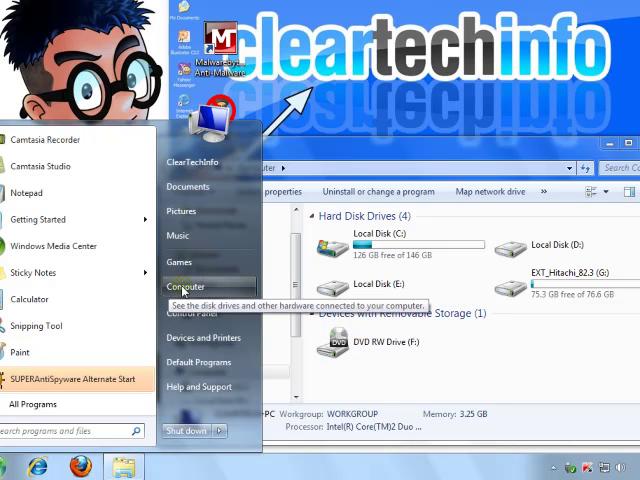
Scan drive G: for viruses from Computer, then stop the scan at 1071 objects and confirm.
left_click(185, 287)
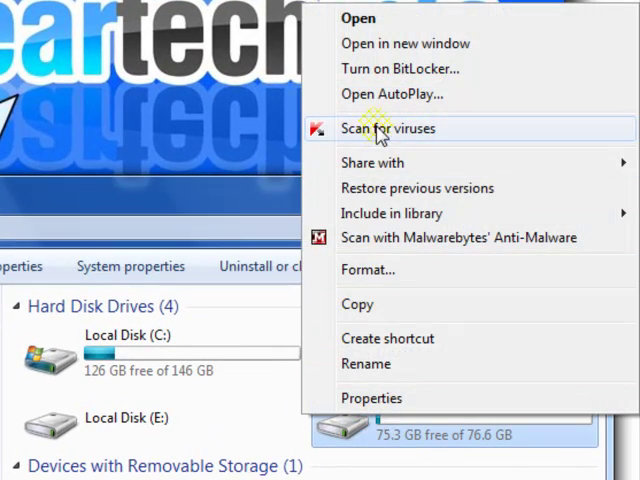
left_click(388, 128)
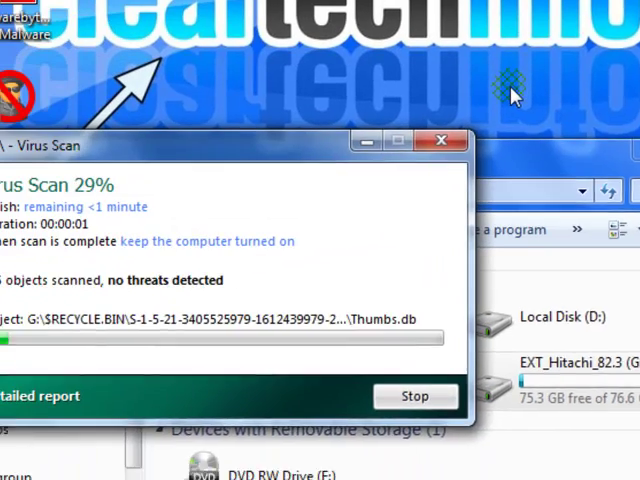
left_click(443, 140)
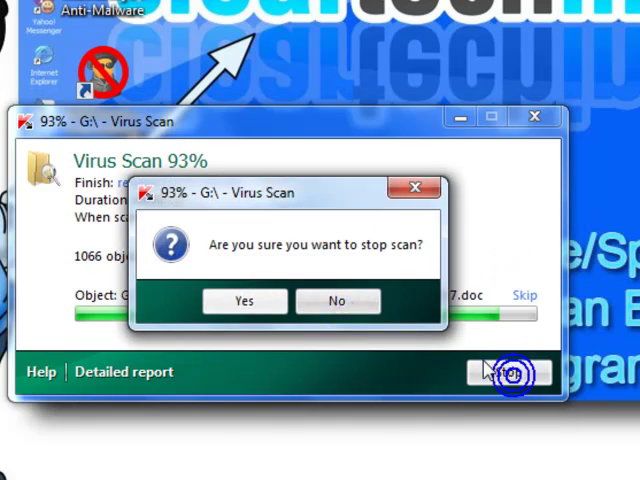
left_click(244, 301)
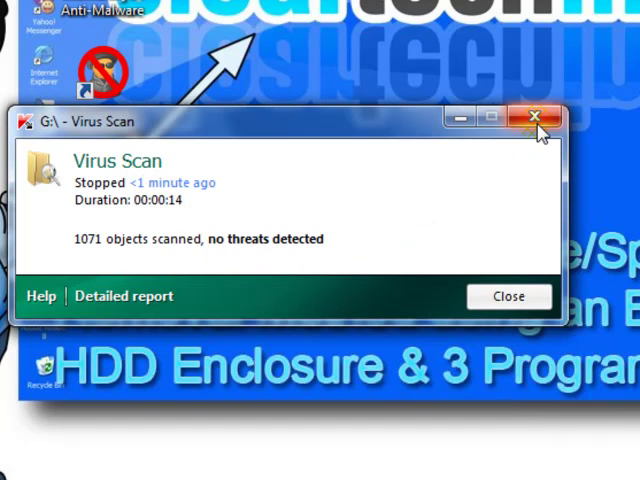